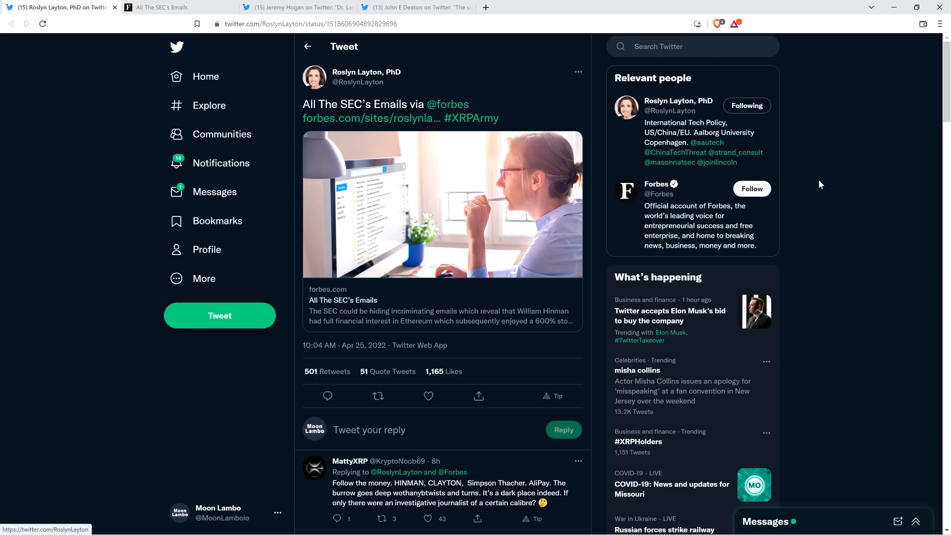
pyautogui.moveTo(99, 151)
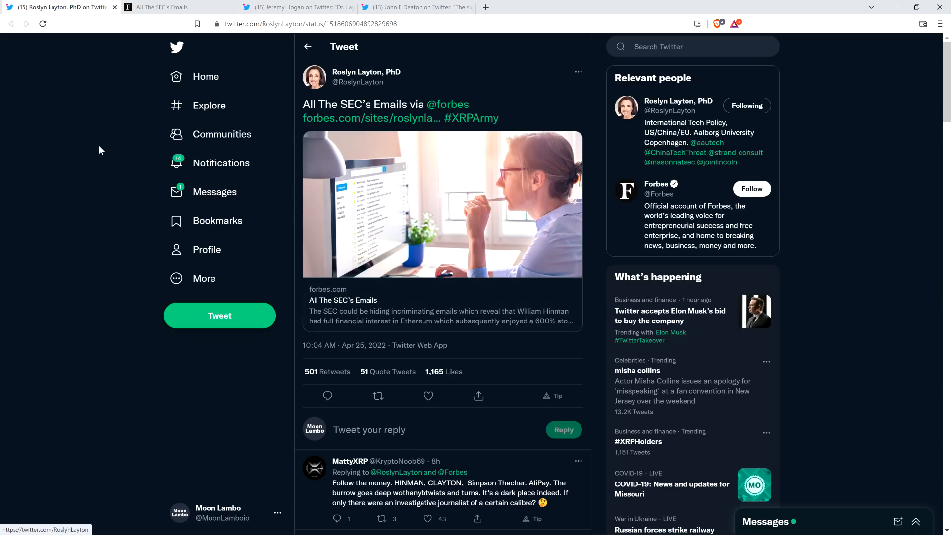
pyautogui.moveTo(98, 155)
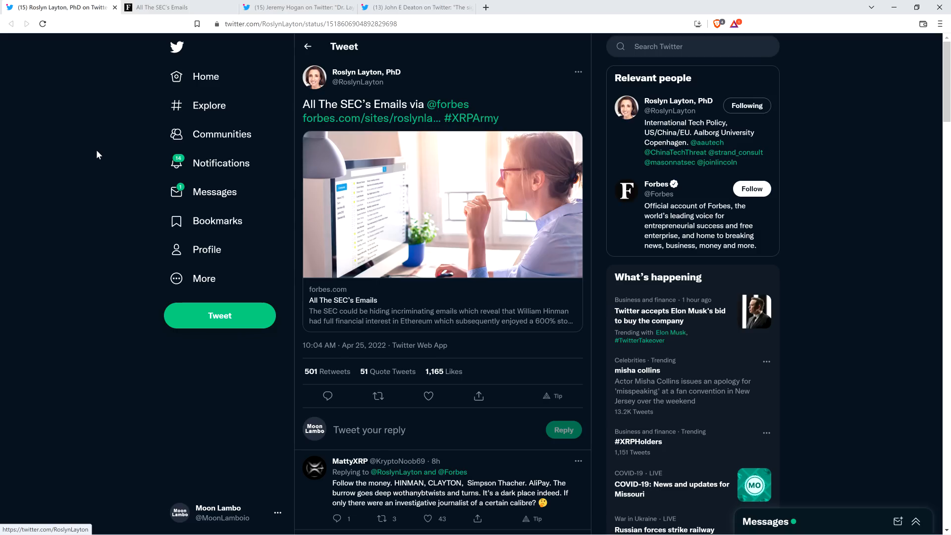
# Step: Switch to John E Deaton's quote tweet praising Roslyn Layton's SEC emails article
pyautogui.click(422, 7)
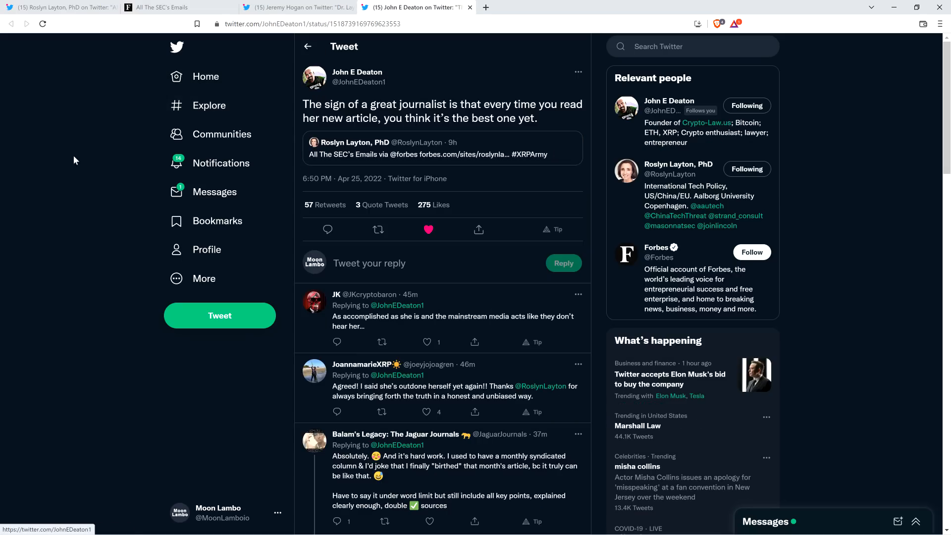
pyautogui.moveTo(63, 176)
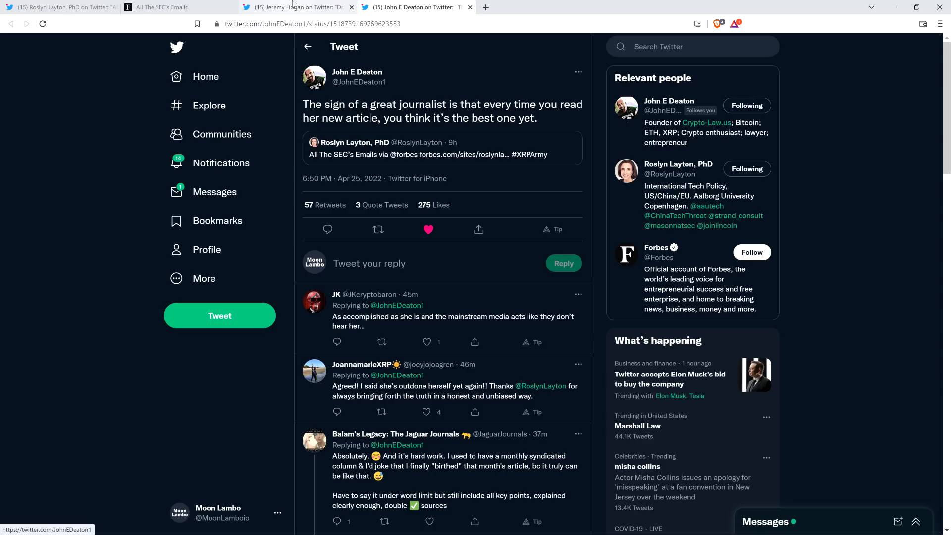
# Step: Switch to Jeremy Hogan's tweet calling Dr. Layton's Ripple coverage a home run
pyautogui.click(302, 7)
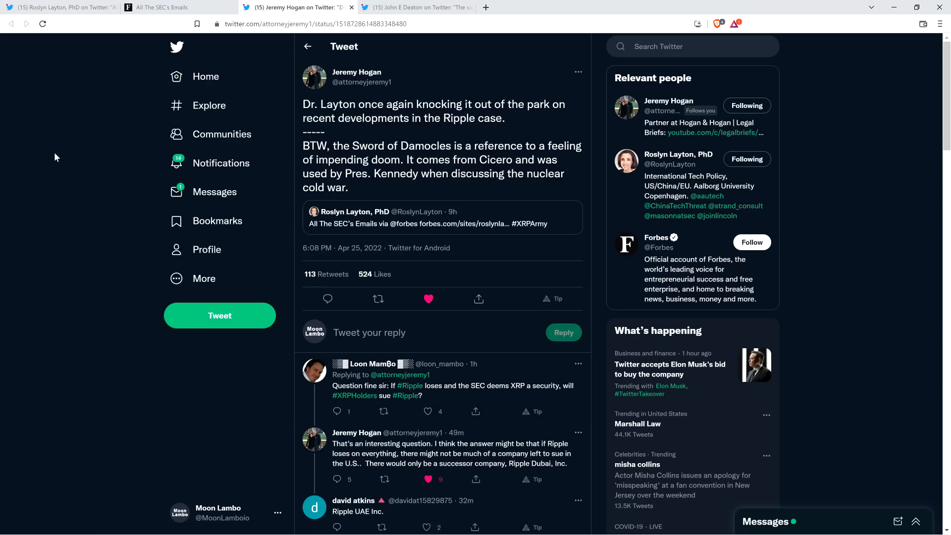
pyautogui.moveTo(51, 162)
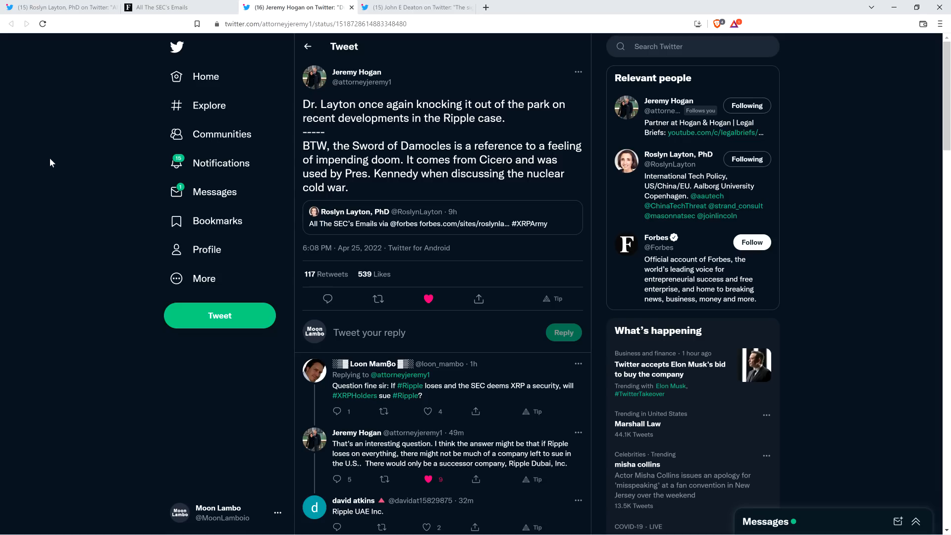
pyautogui.moveTo(60, 108)
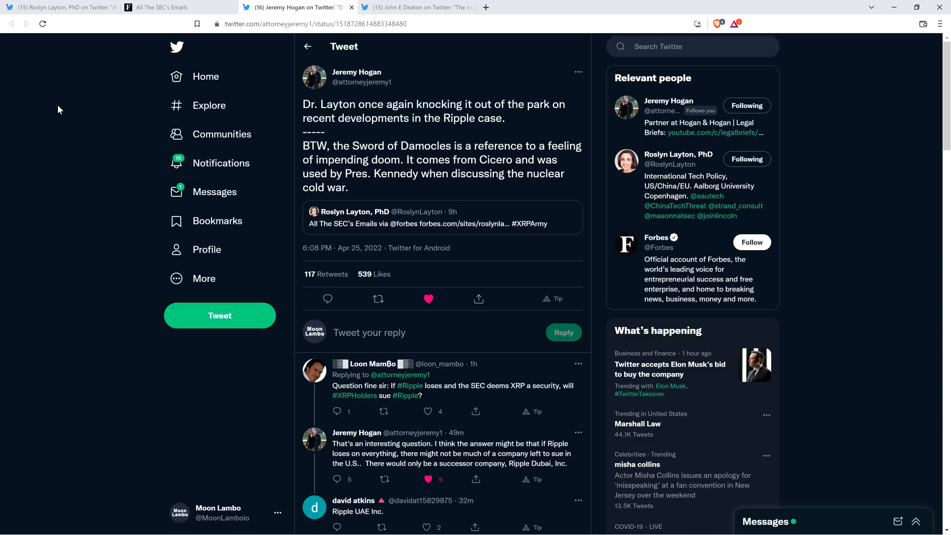
# Step: Switch to the Forbes 'All The SEC's Emails' article and read past the header into its opening paragraphs
pyautogui.click(164, 7)
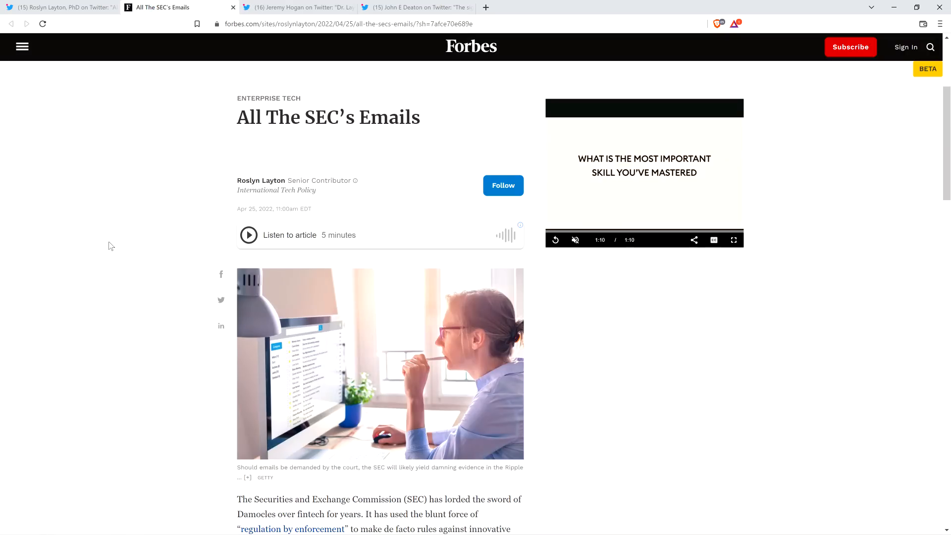
pyautogui.moveTo(108, 268)
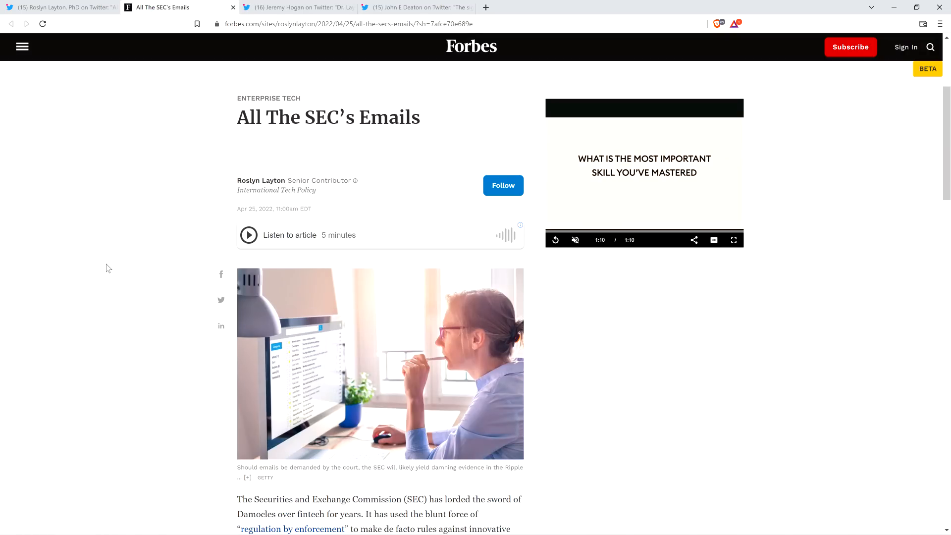
pyautogui.scroll(-3)
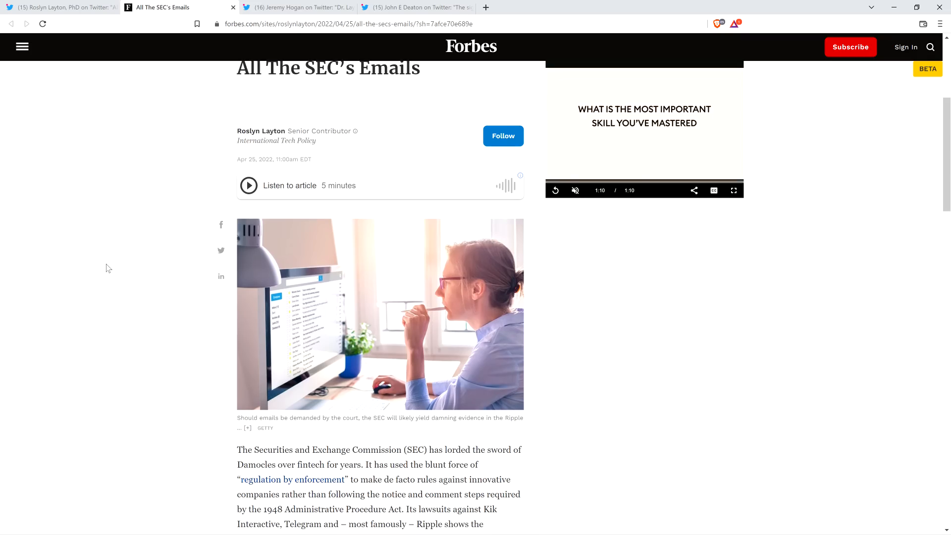
pyautogui.moveTo(109, 264)
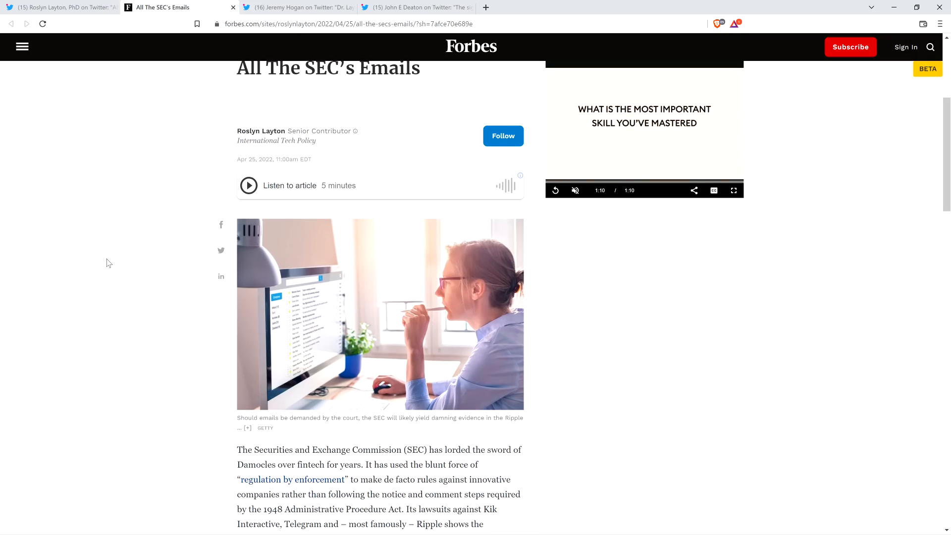
pyautogui.scroll(-3)
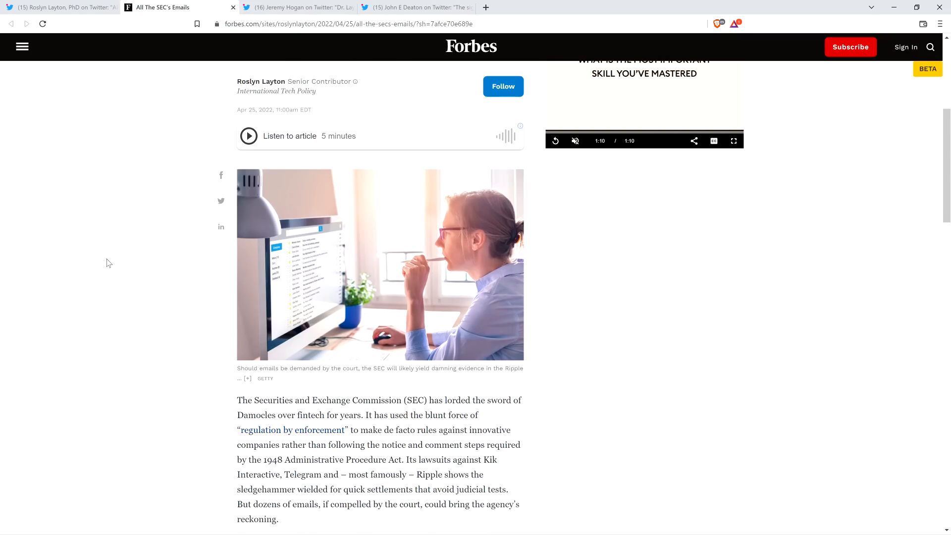
pyautogui.scroll(-3)
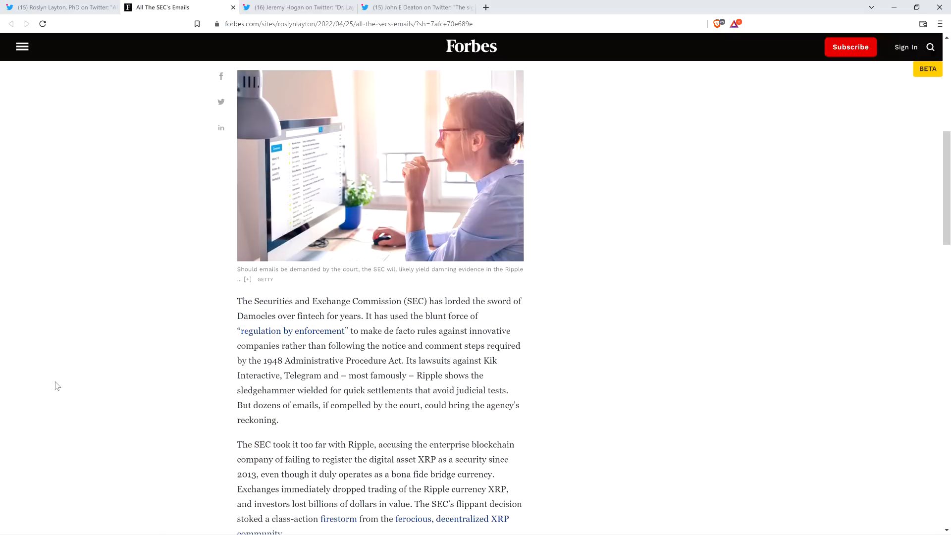
pyautogui.scroll(-3)
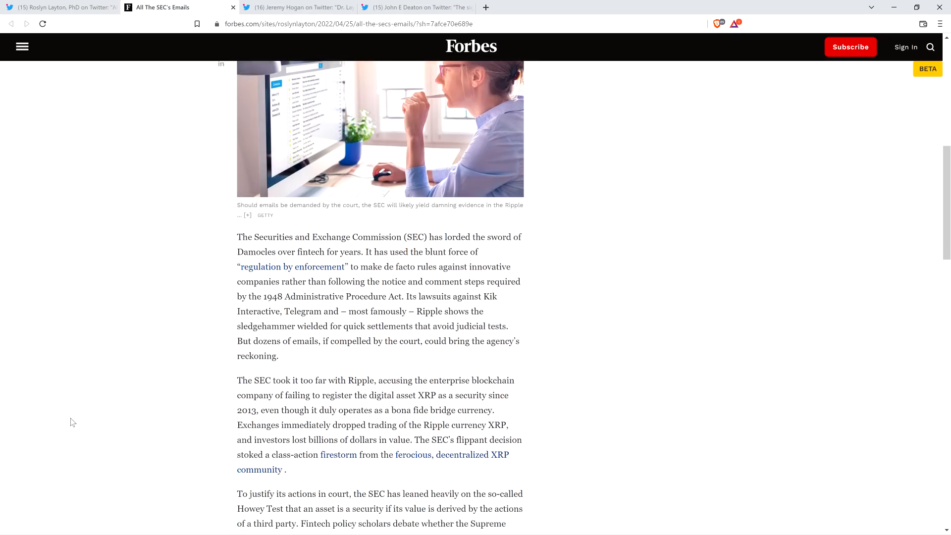
pyautogui.scroll(-3)
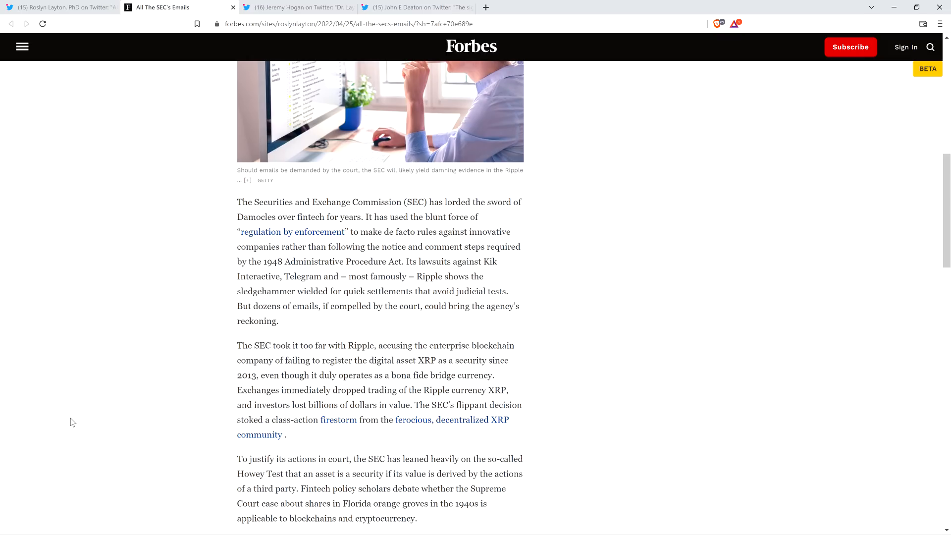
pyautogui.moveTo(67, 411)
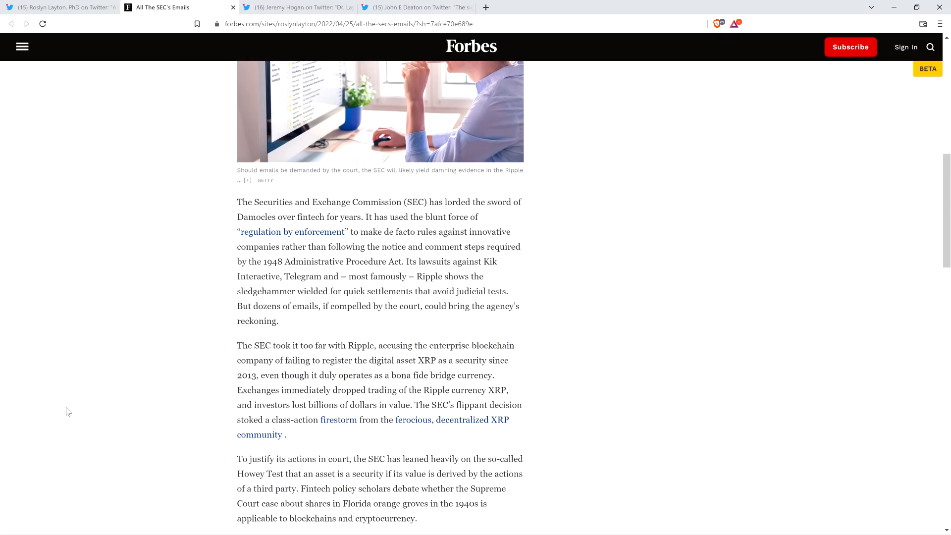
pyautogui.moveTo(94, 385)
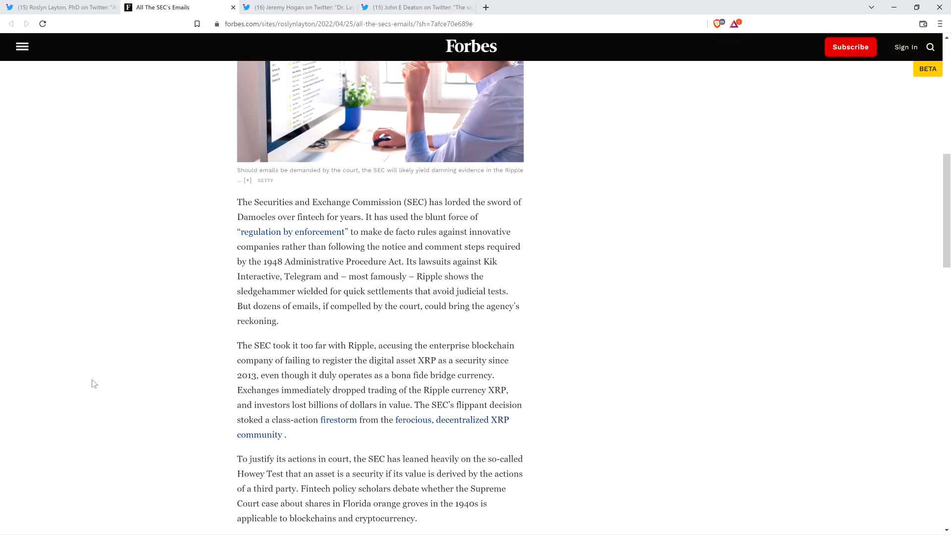
# Step: Read down to the Howey Test passage and Ripple's defense citing Hinman's 2018 speech
pyautogui.scroll(-3)
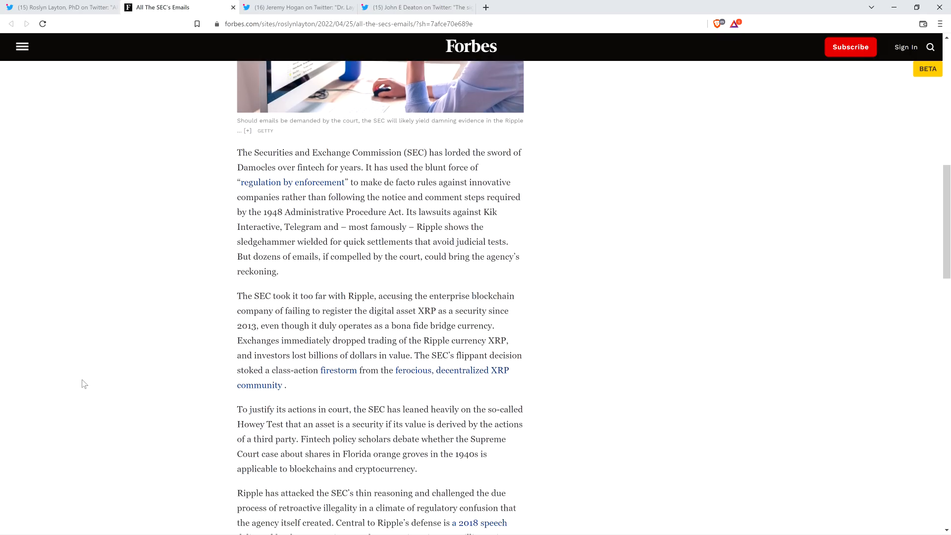
pyautogui.moveTo(76, 380)
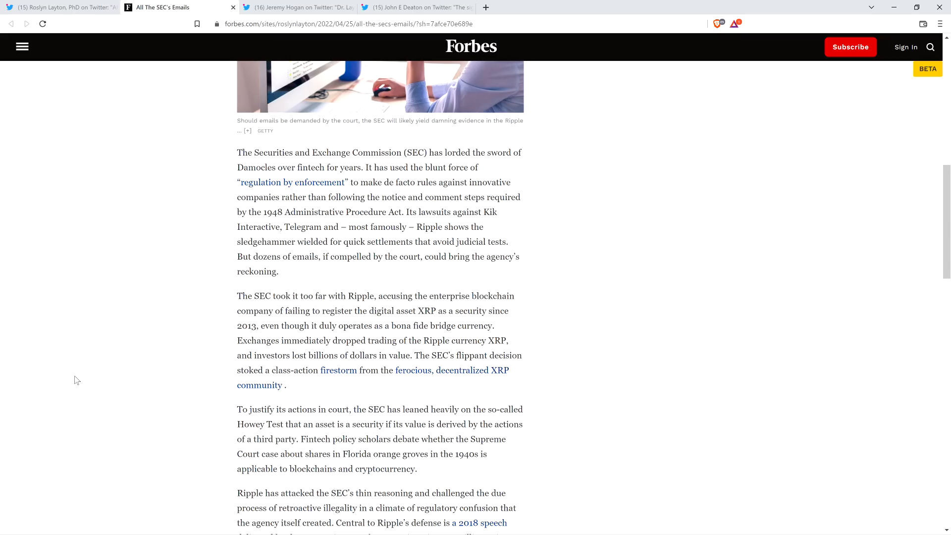
pyautogui.scroll(-3)
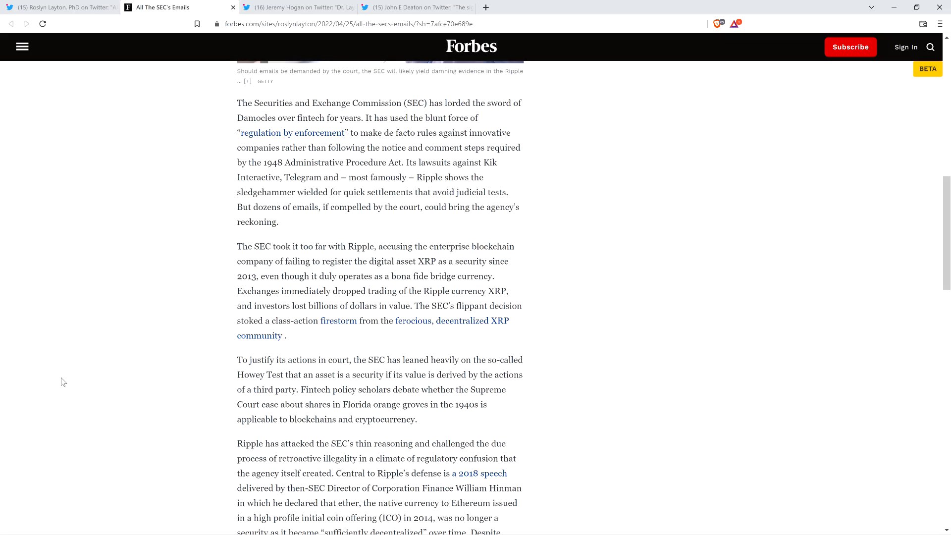
pyautogui.moveTo(81, 369)
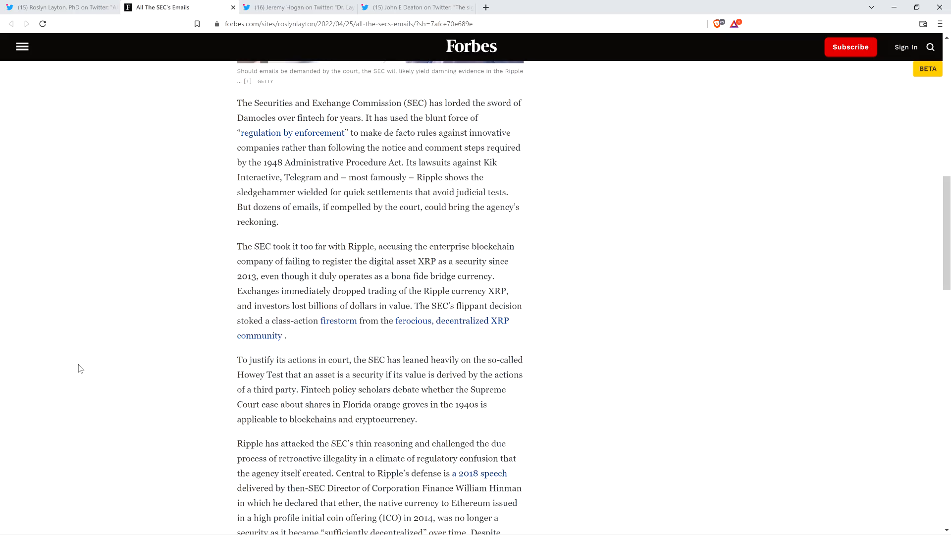
# Step: Read on through how the market treated Hinman's speech as guidance endorsed by Jay Clayton
pyautogui.scroll(-3)
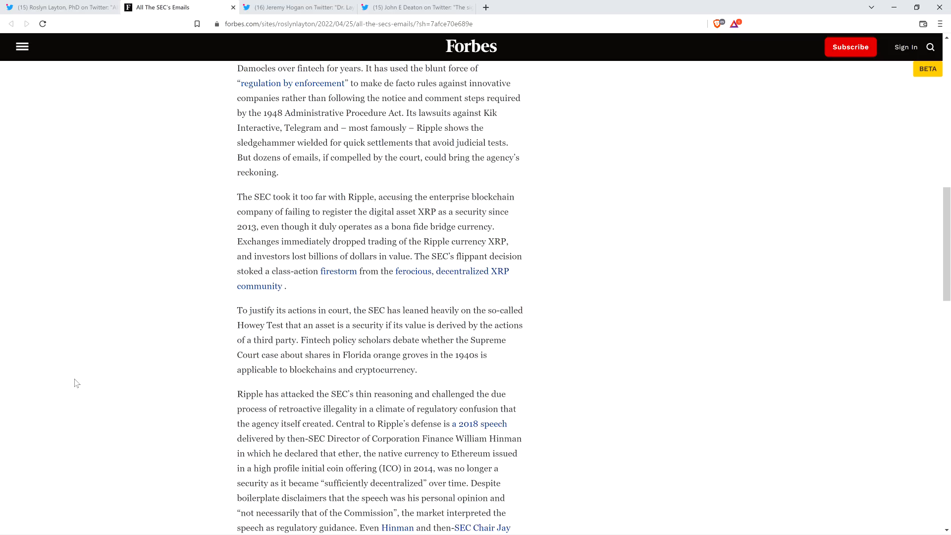
pyautogui.moveTo(87, 394)
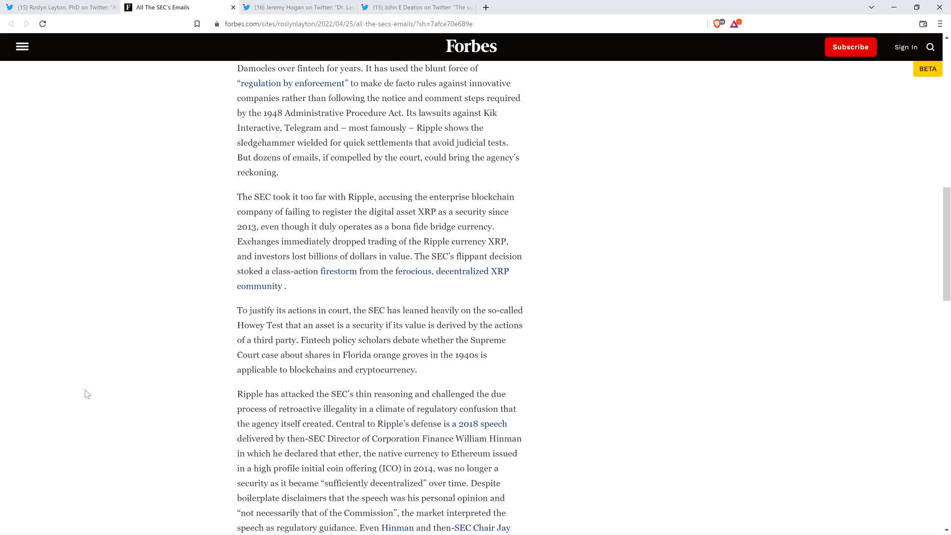
pyautogui.scroll(-3)
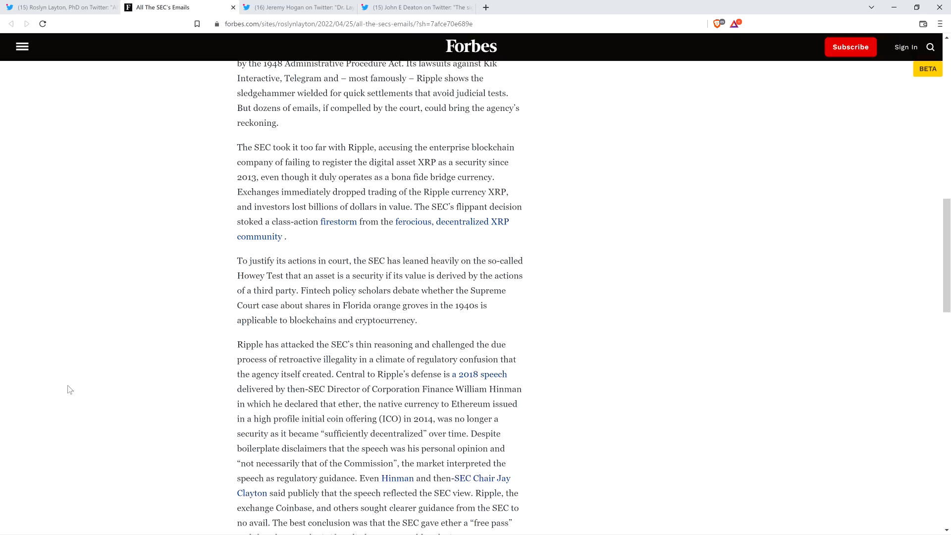
pyautogui.moveTo(57, 416)
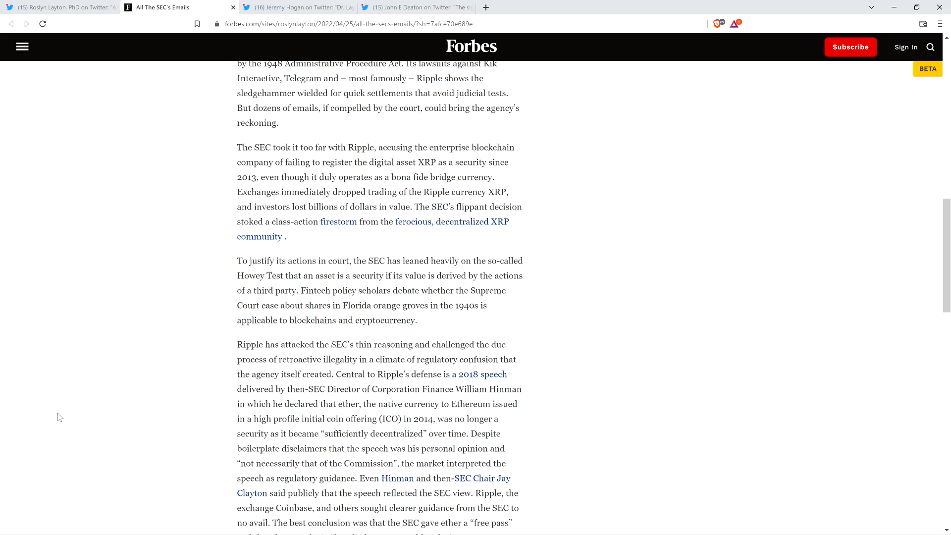
pyautogui.moveTo(61, 417)
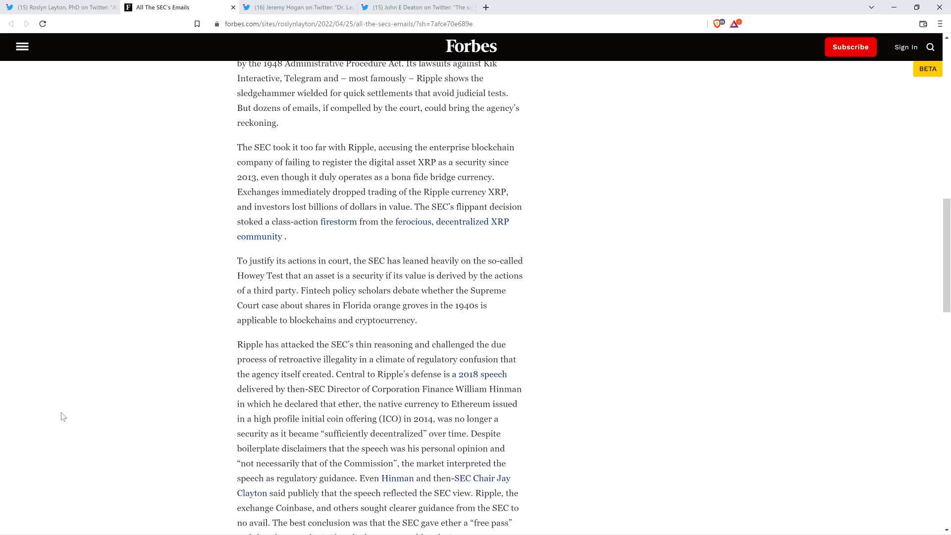
# Step: Read further down to the court's statement about the supplemental report
pyautogui.scroll(-3)
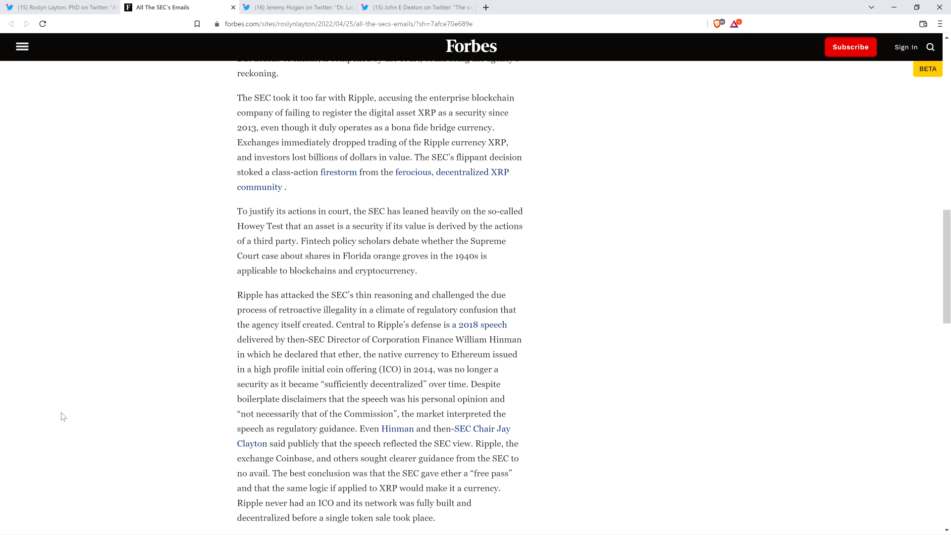
pyautogui.moveTo(73, 414)
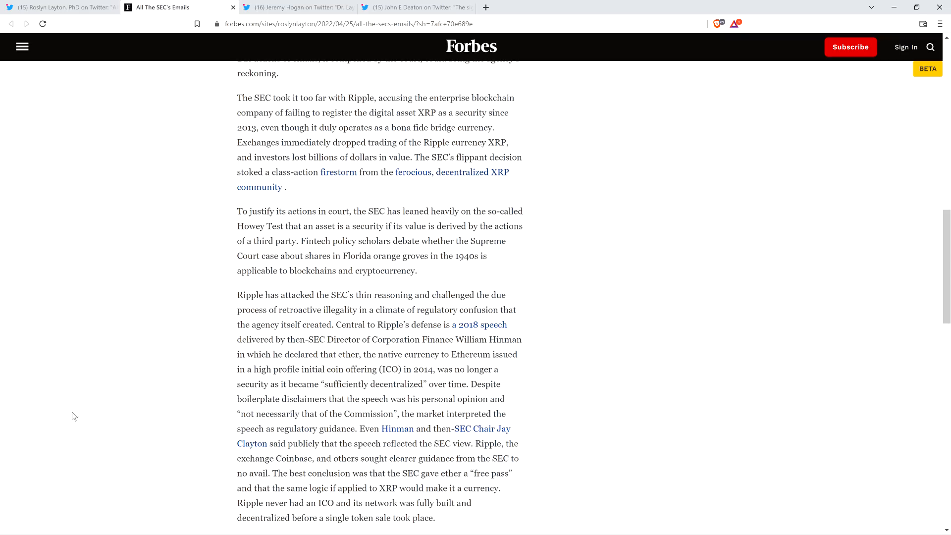
pyautogui.moveTo(82, 434)
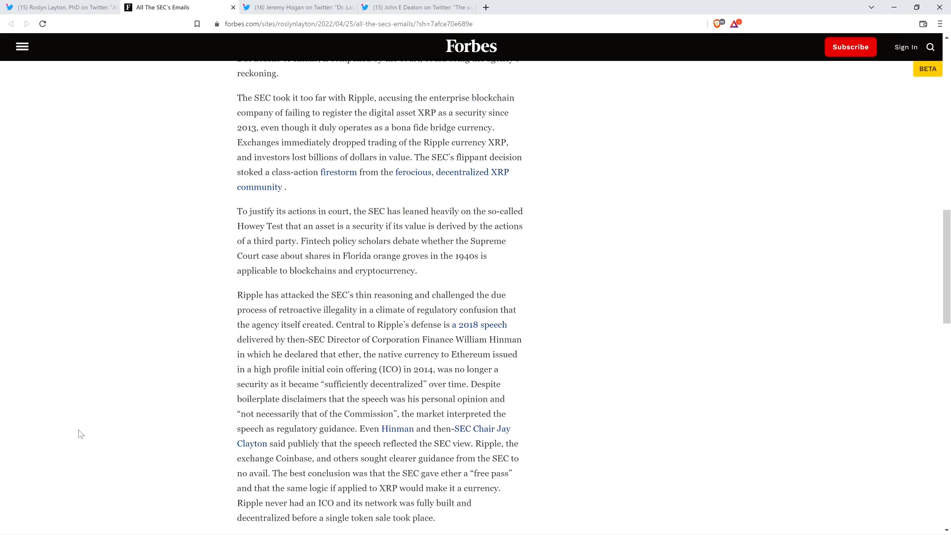
pyautogui.scroll(-3)
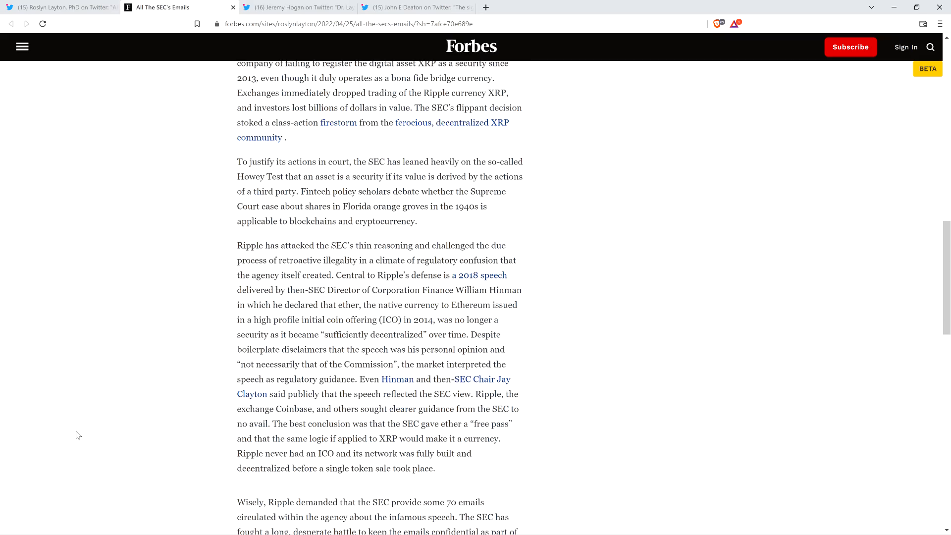
pyautogui.scroll(-3)
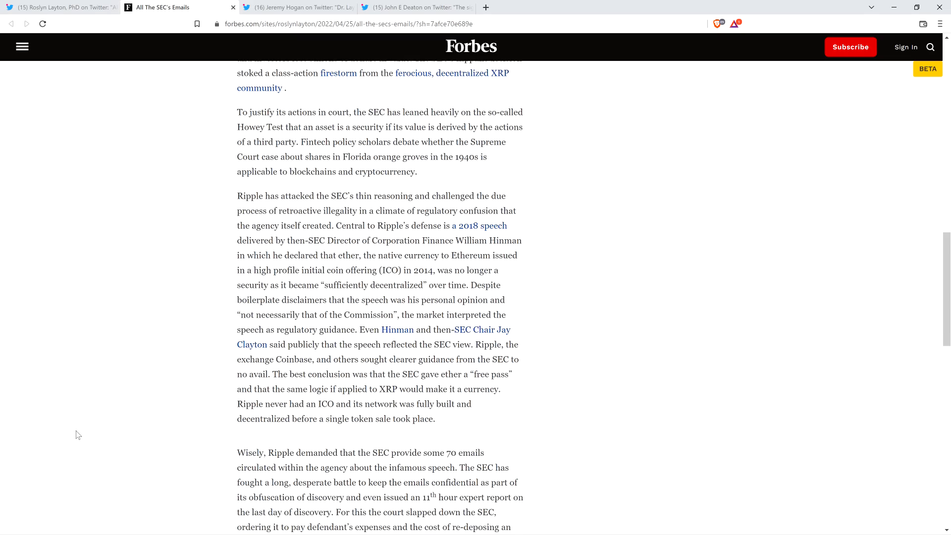
pyautogui.scroll(-3)
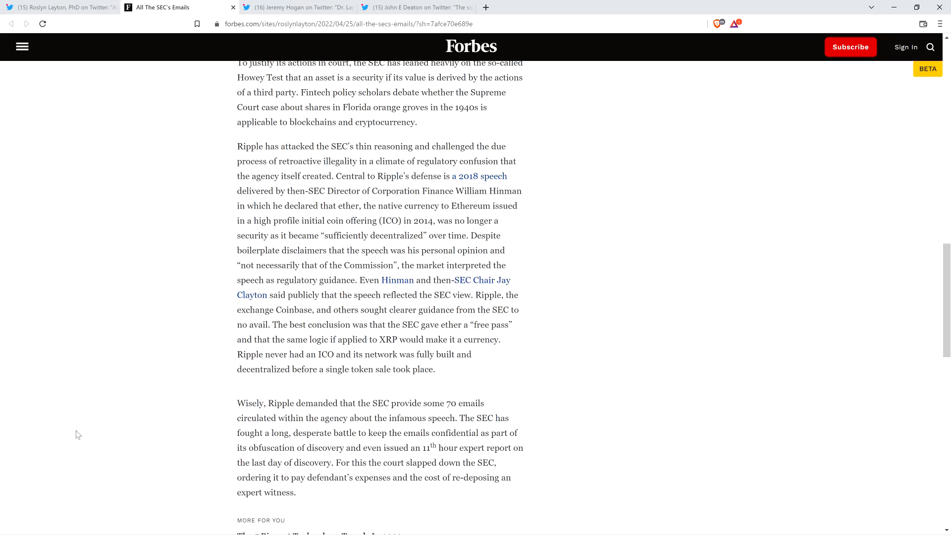
# Step: Continue to the ruling ordering the SEC to pay Ripple's expenses and Dr. Metz's re-deposition costs
pyautogui.scroll(-3)
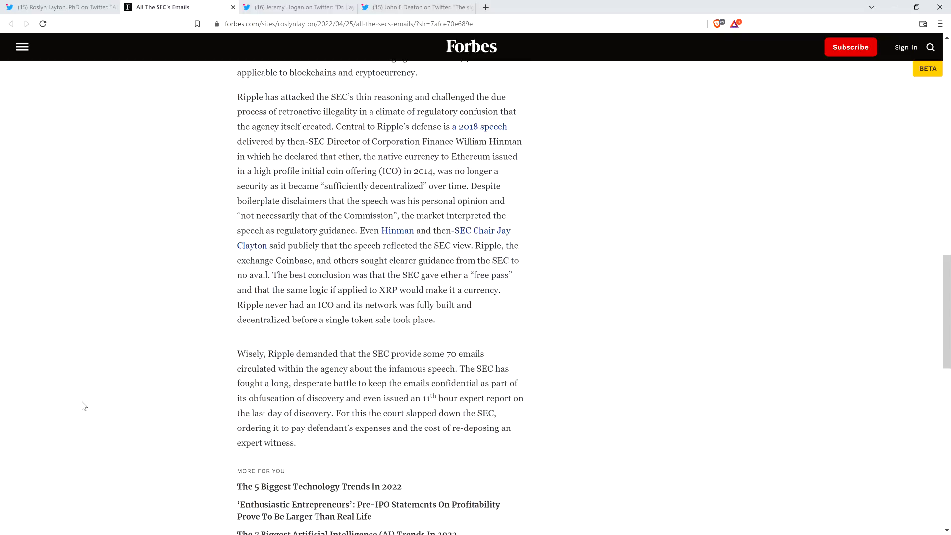
pyautogui.scroll(-3)
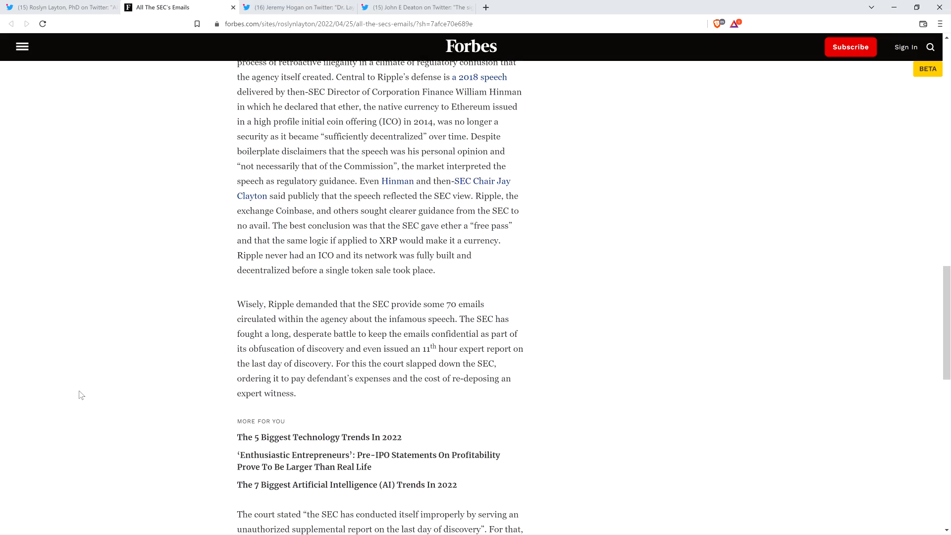
pyautogui.moveTo(85, 368)
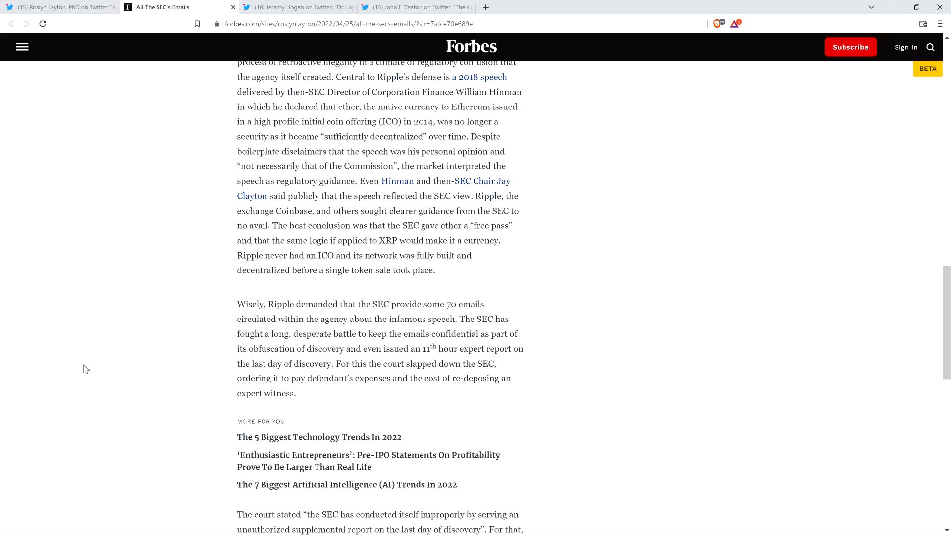
pyautogui.scroll(-3)
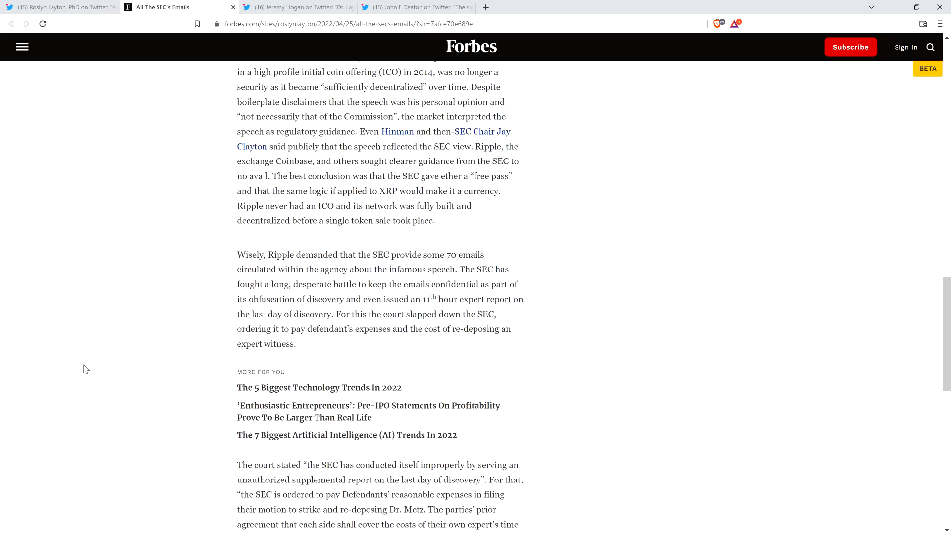
pyautogui.scroll(-3)
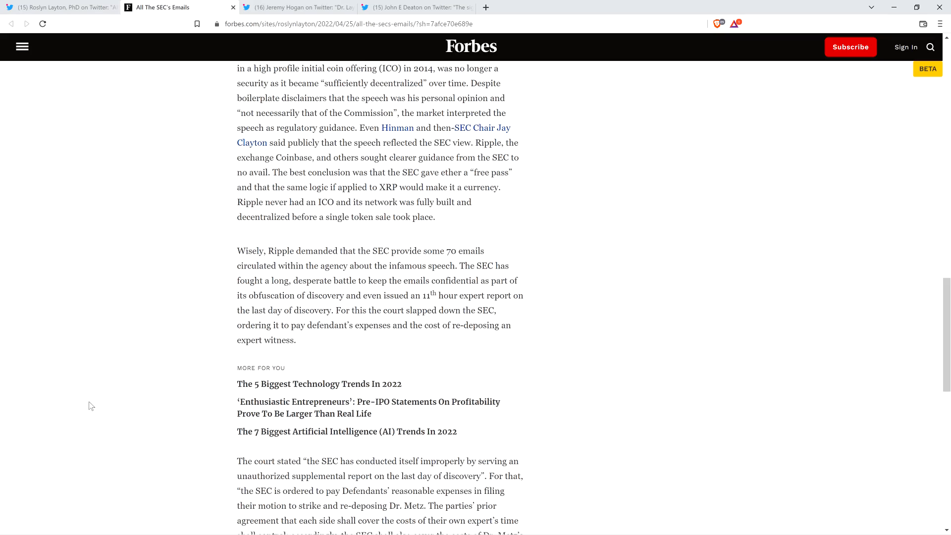
pyautogui.scroll(-3)
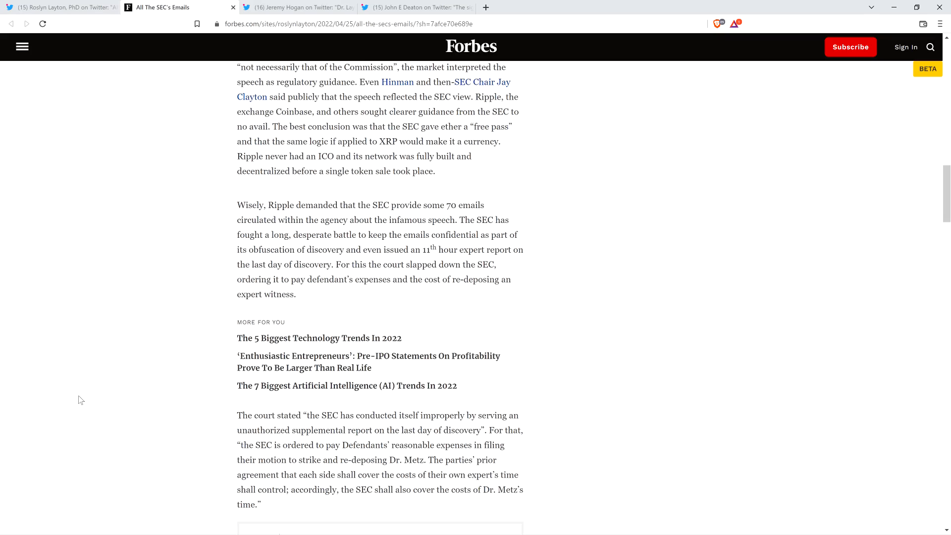
pyautogui.scroll(-3)
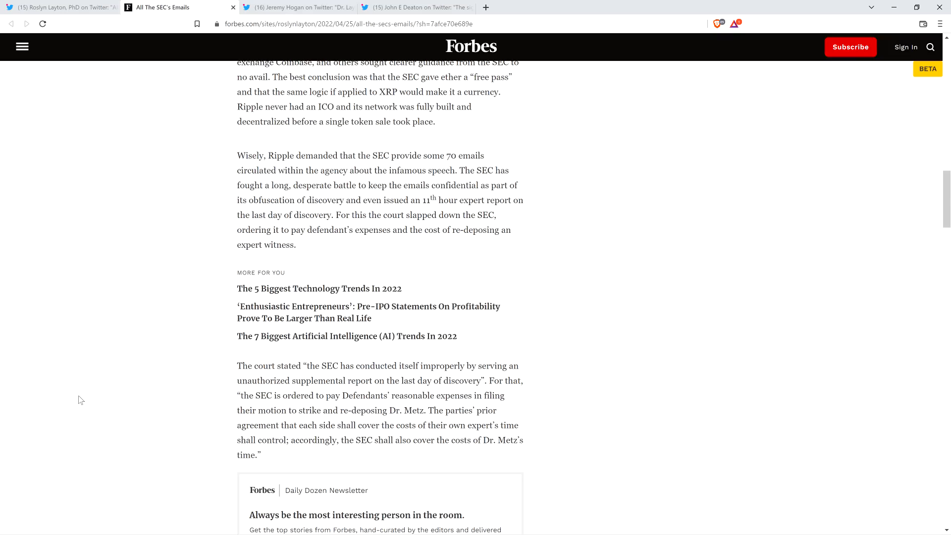
pyautogui.moveTo(70, 364)
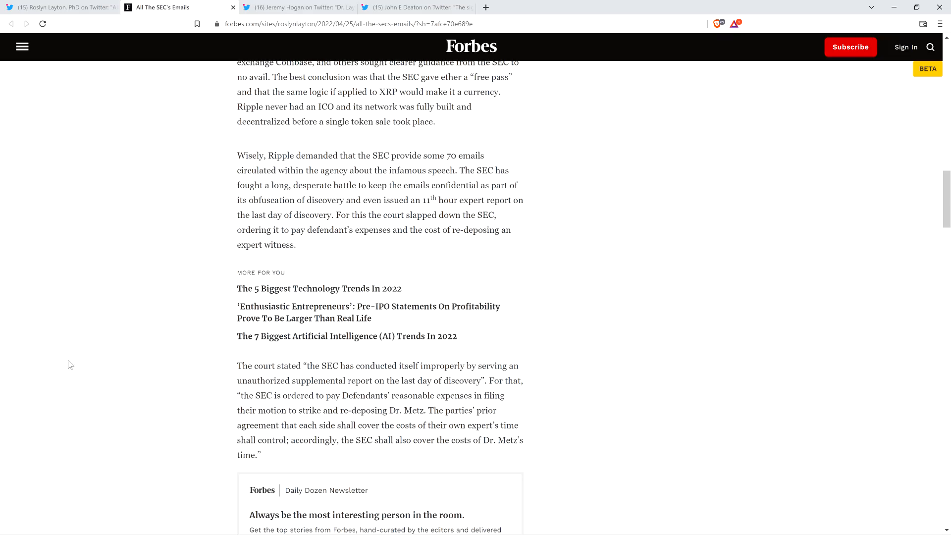
pyautogui.moveTo(105, 392)
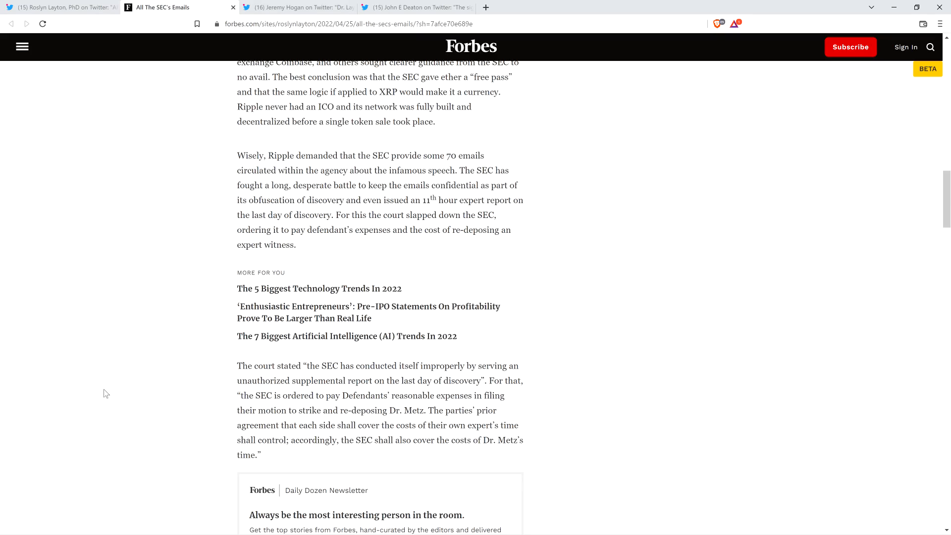
# Step: Read past the newsletter box through the XRP holders' Hinman investigation and the watchdog's FOIA emails
pyautogui.scroll(-3)
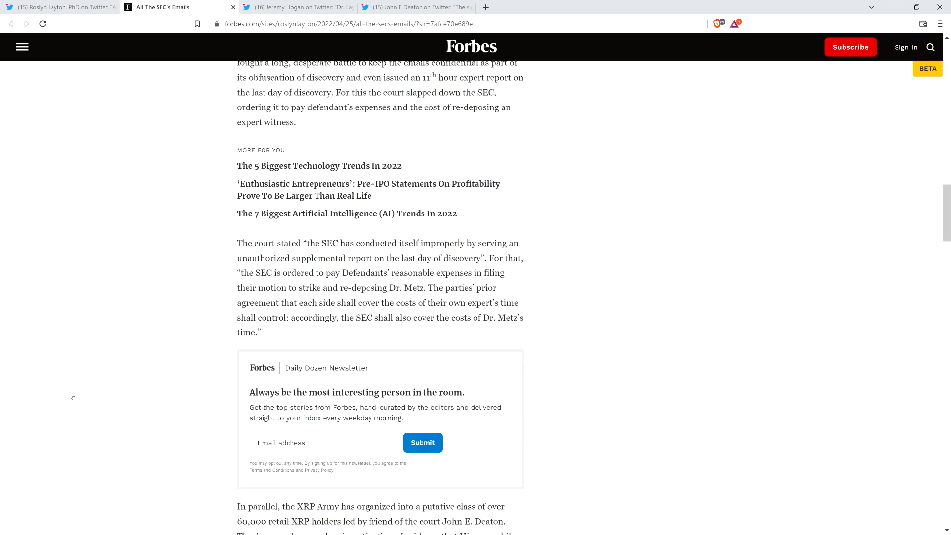
pyautogui.scroll(-3)
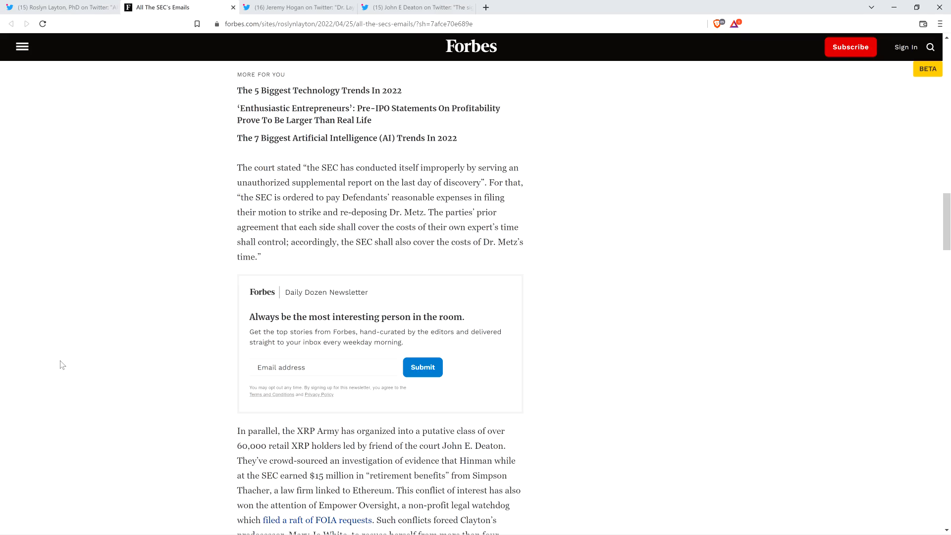
pyautogui.moveTo(99, 382)
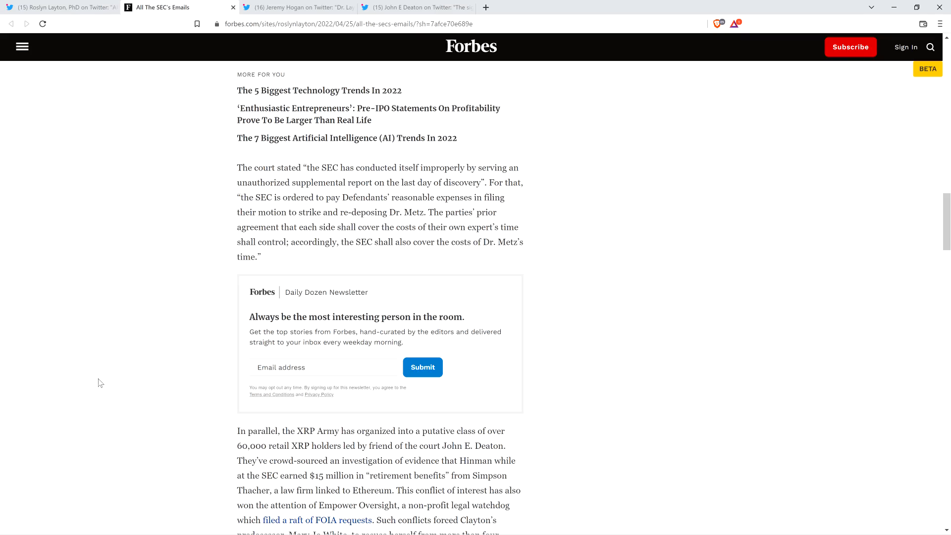
pyautogui.scroll(-3)
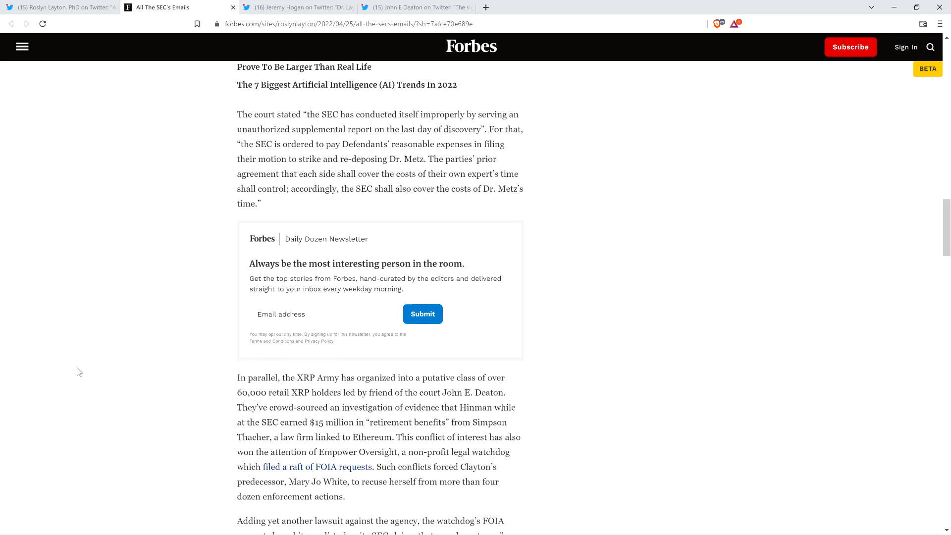
pyautogui.scroll(-3)
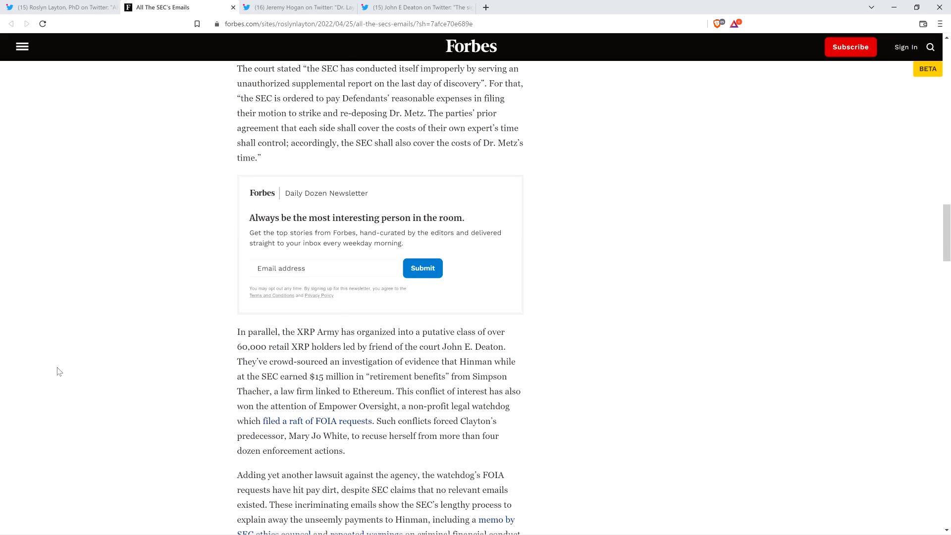
pyautogui.scroll(-3)
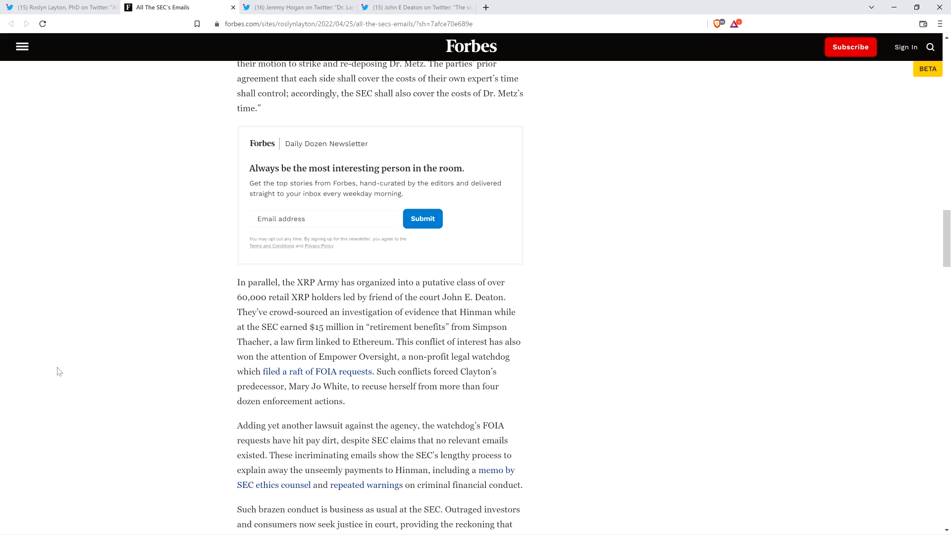
# Step: Reach the closing paragraph on investors seeking justice in court and the author's follow links
pyautogui.scroll(-3)
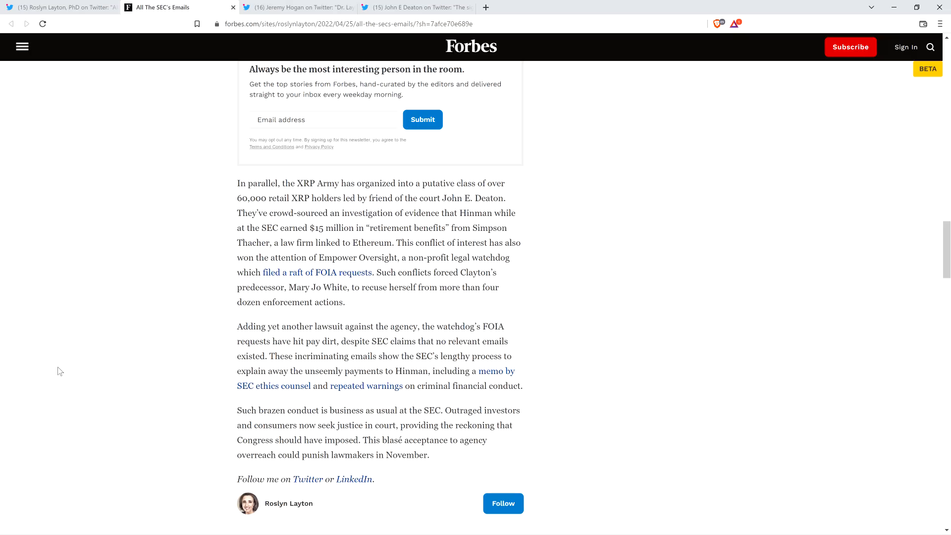
pyautogui.moveTo(103, 191)
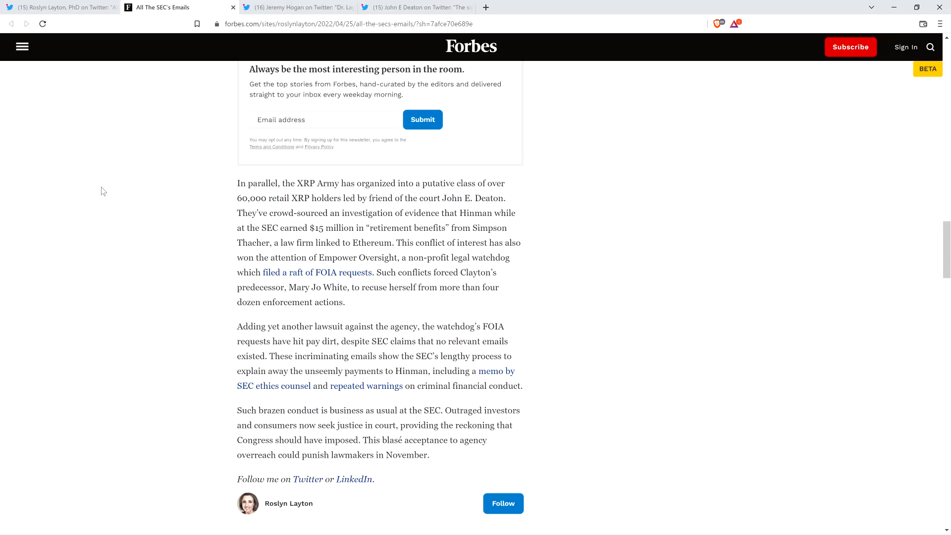
pyautogui.moveTo(94, 194)
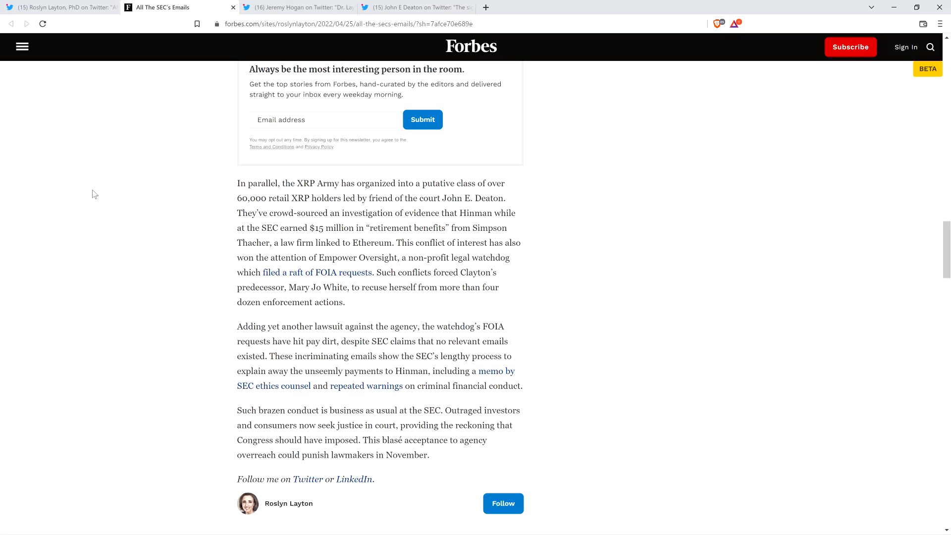
pyautogui.moveTo(111, 196)
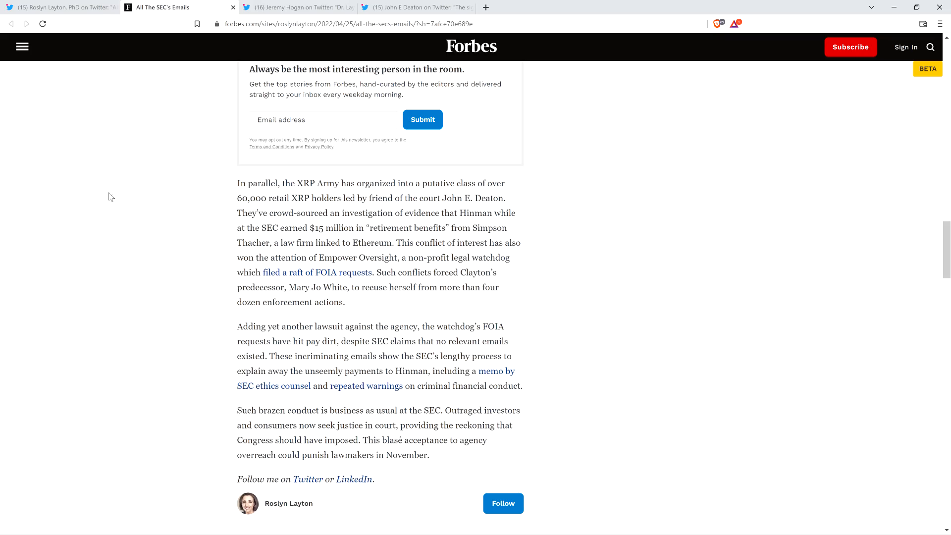
pyautogui.moveTo(80, 240)
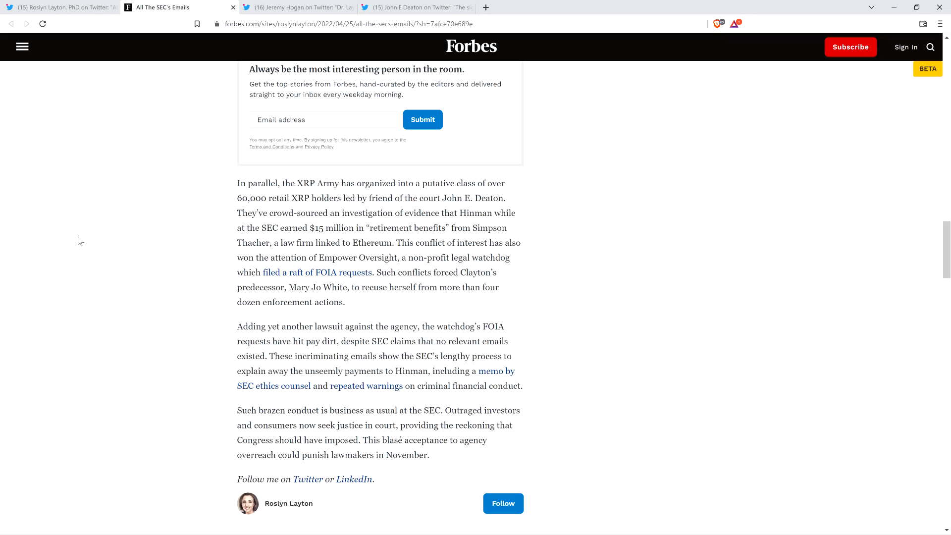
# Step: Scroll back up to the article's headline, byline and lead image
pyautogui.scroll(3)
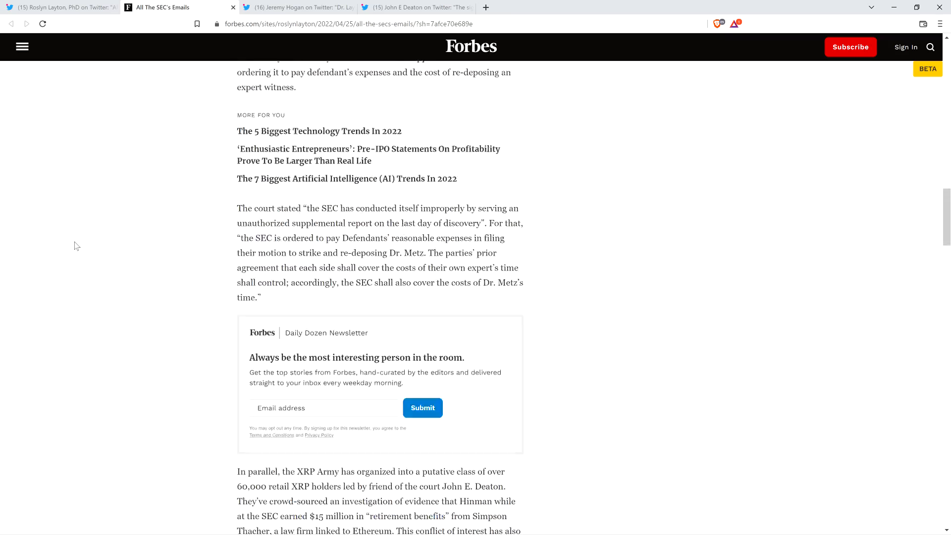
pyautogui.scroll(3)
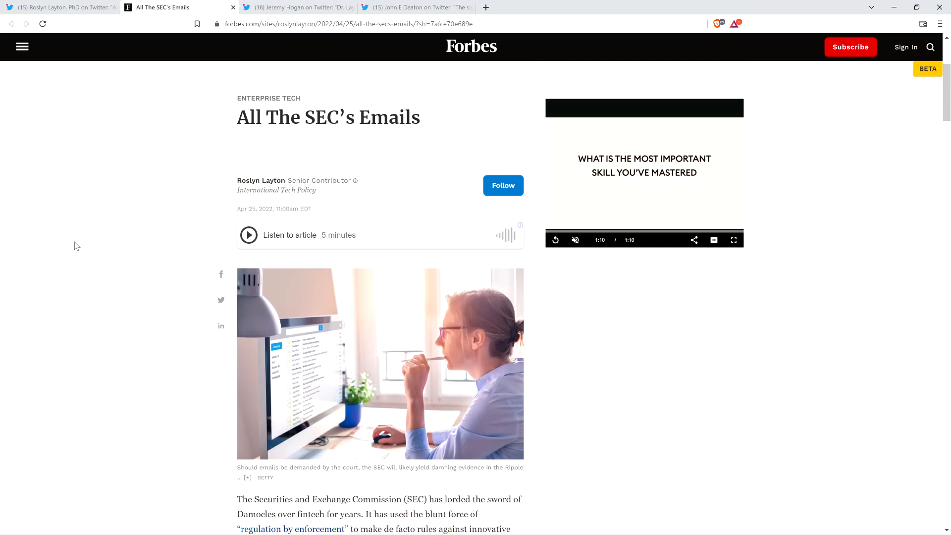
pyautogui.moveTo(63, 235)
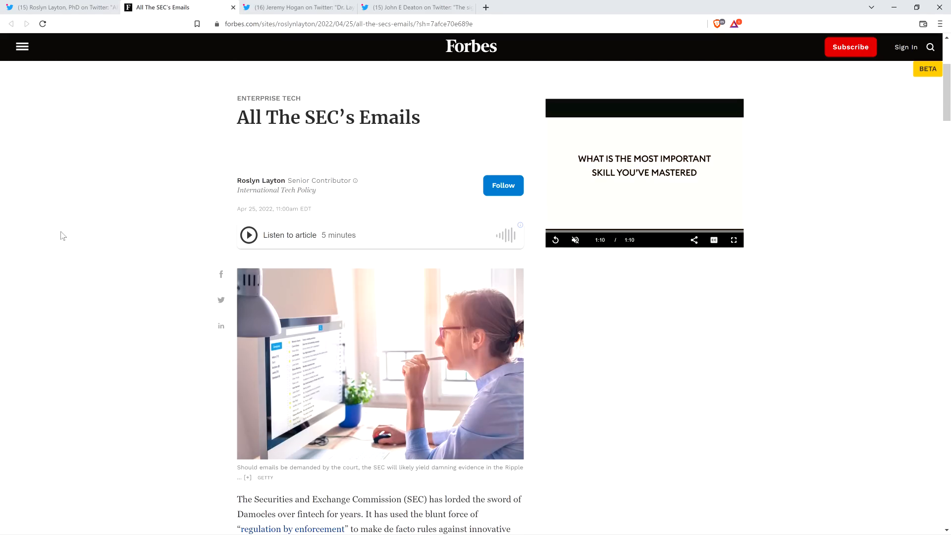
pyautogui.moveTo(153, 200)
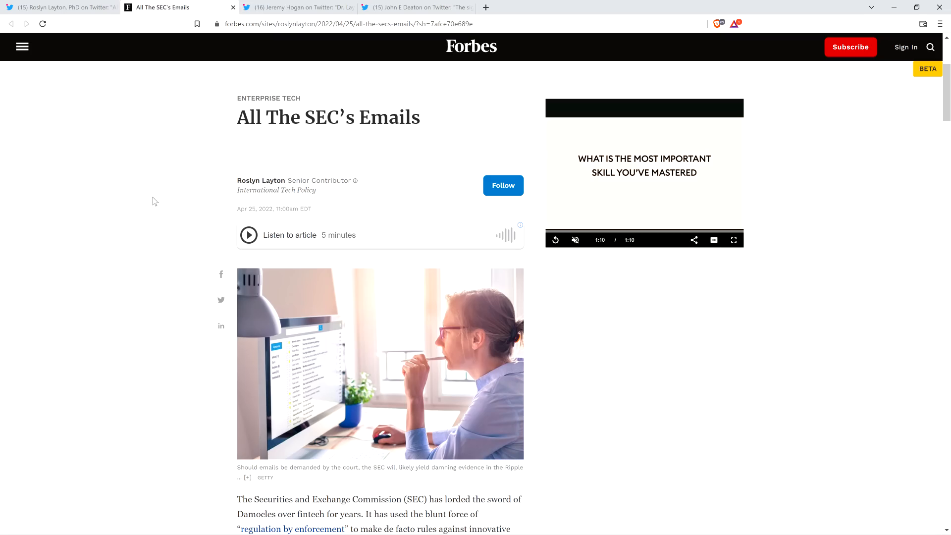
pyautogui.moveTo(148, 154)
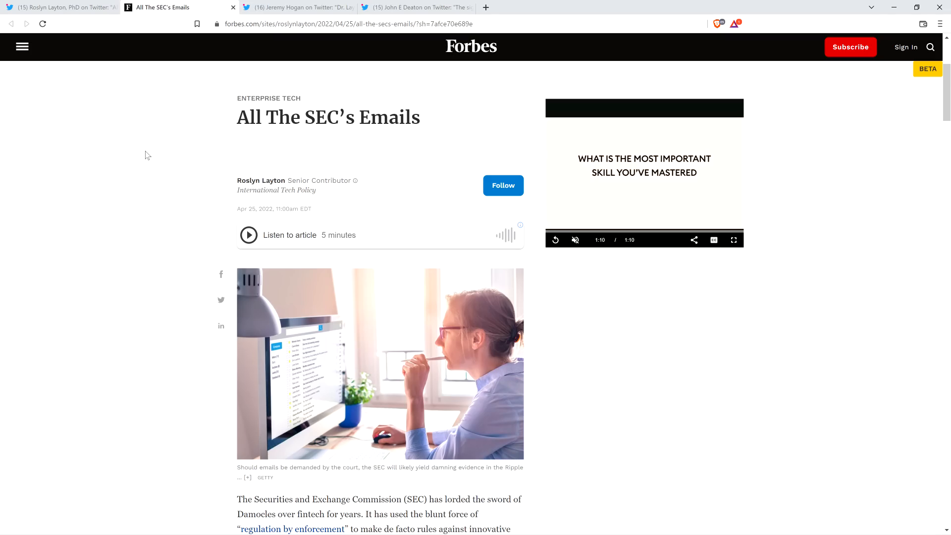
pyautogui.moveTo(150, 152)
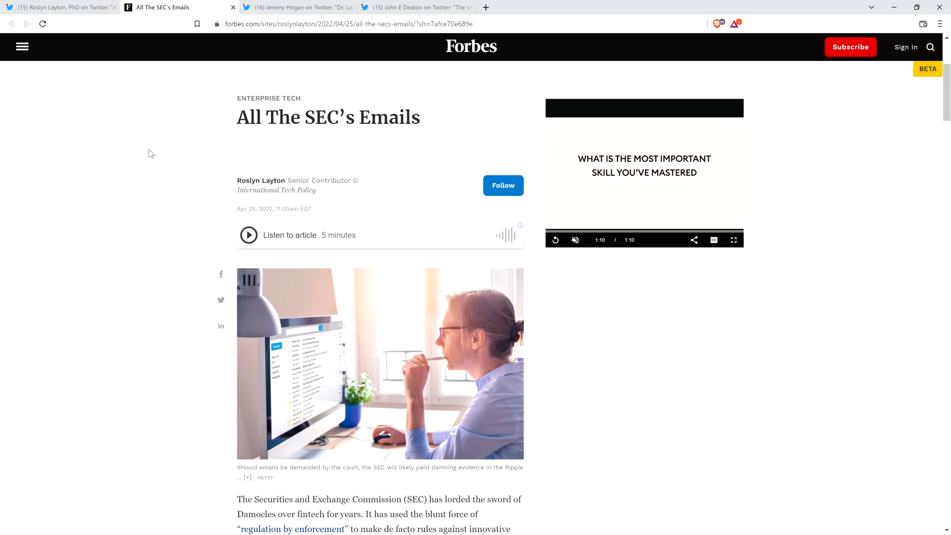
# Step: Scroll back down to Ripple's defense around Hinman's 2018 speech and the 70 emails demand
pyautogui.scroll(-3)
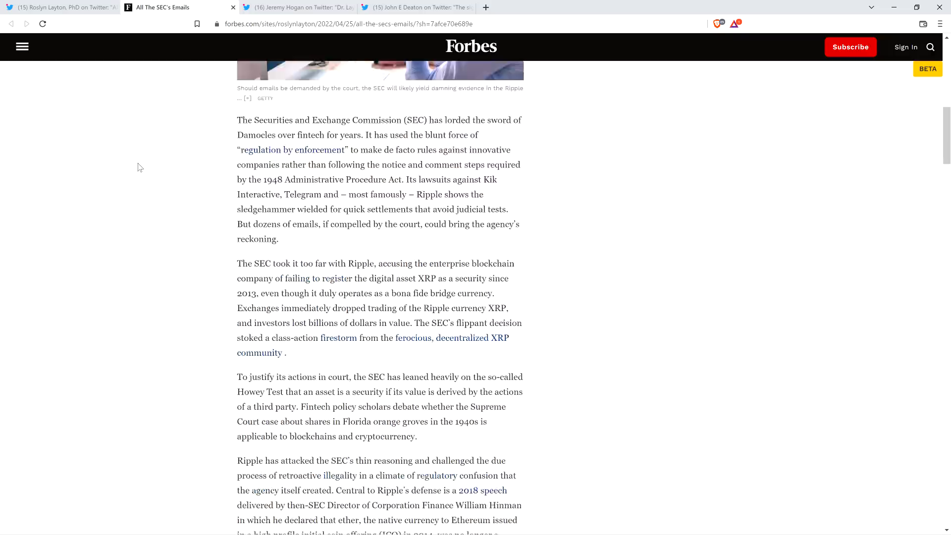
pyautogui.scroll(-3)
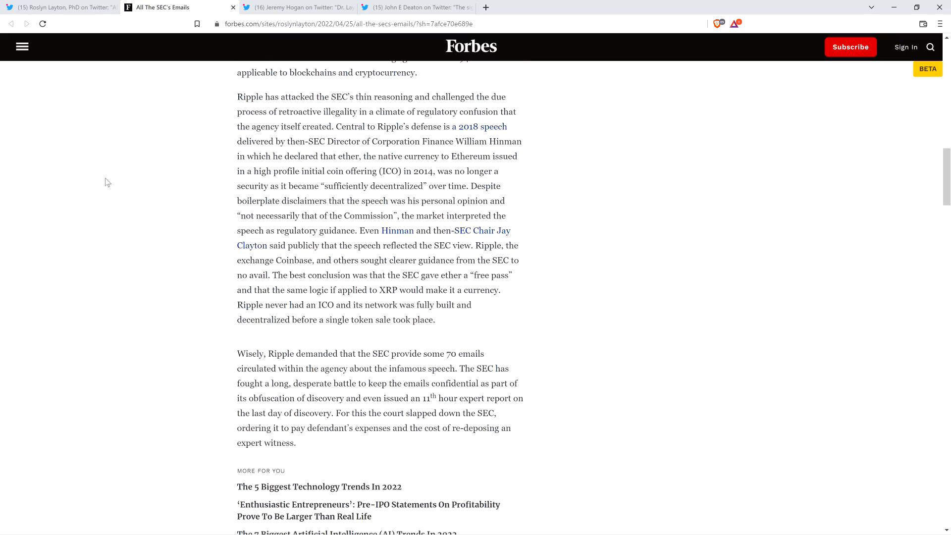
pyautogui.scroll(-3)
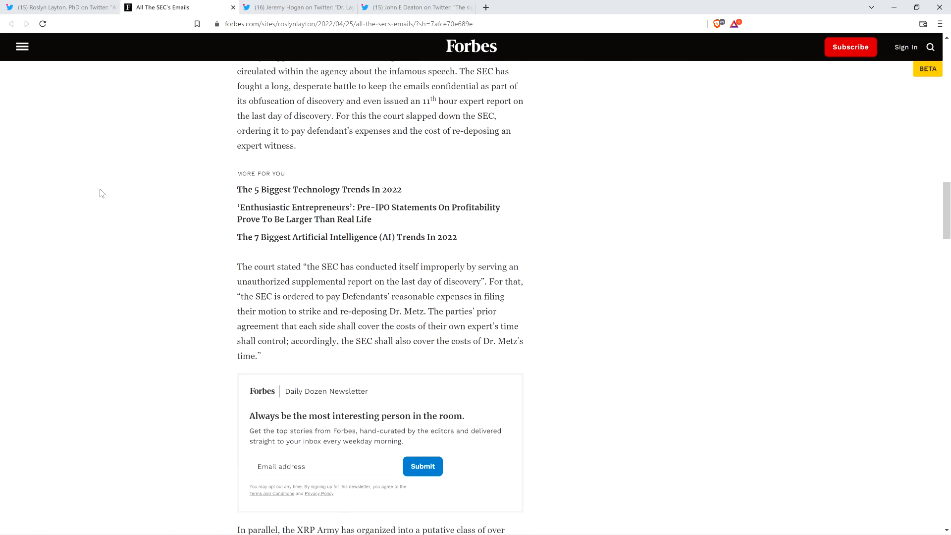
pyautogui.moveTo(99, 200)
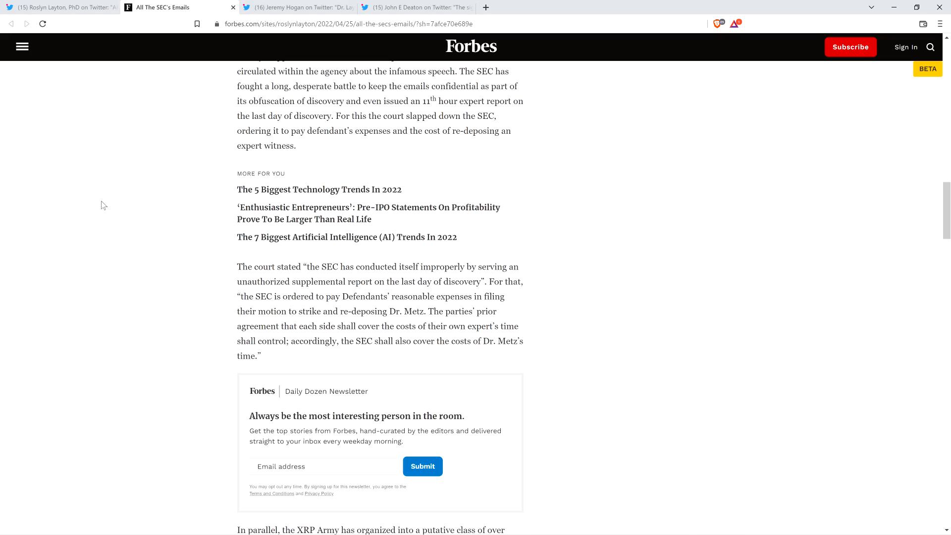
pyautogui.scroll(3)
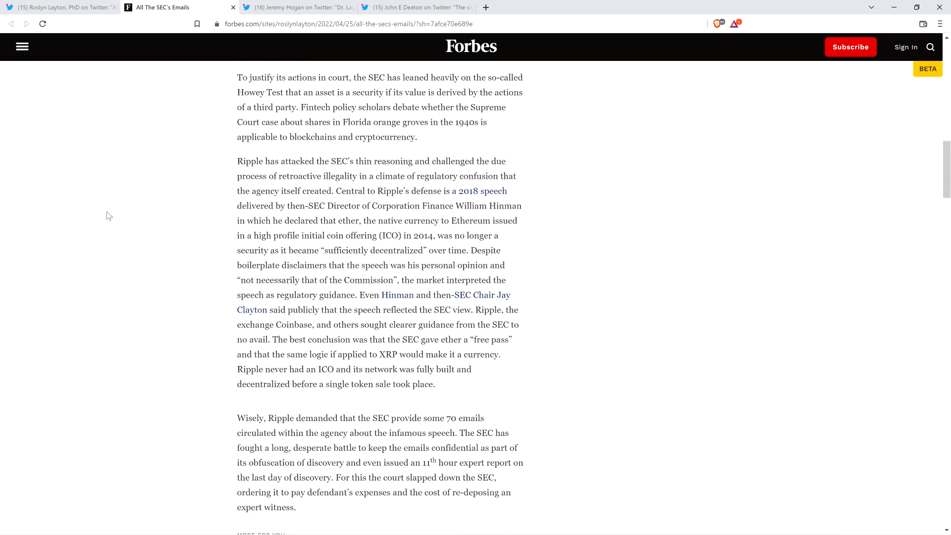